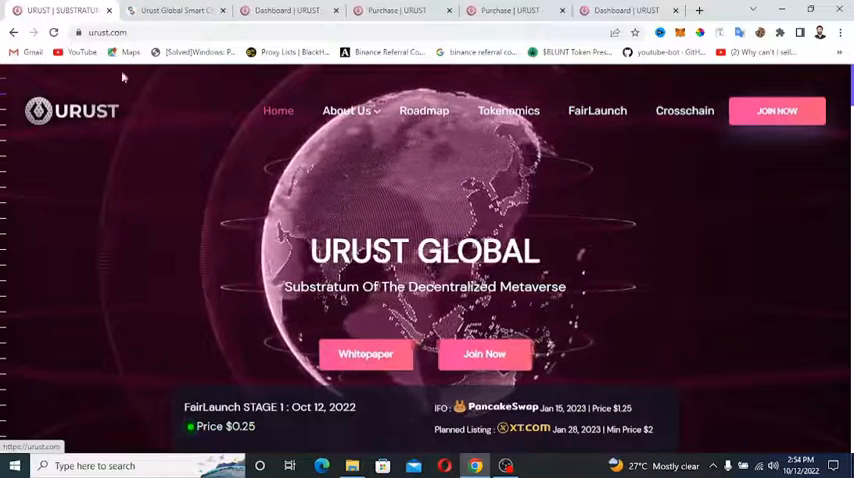
- Switch to the 'Dashboard | URUST' tab showing stage progress and token balances
{"action": "left_click", "coordinate": [175, 10]}
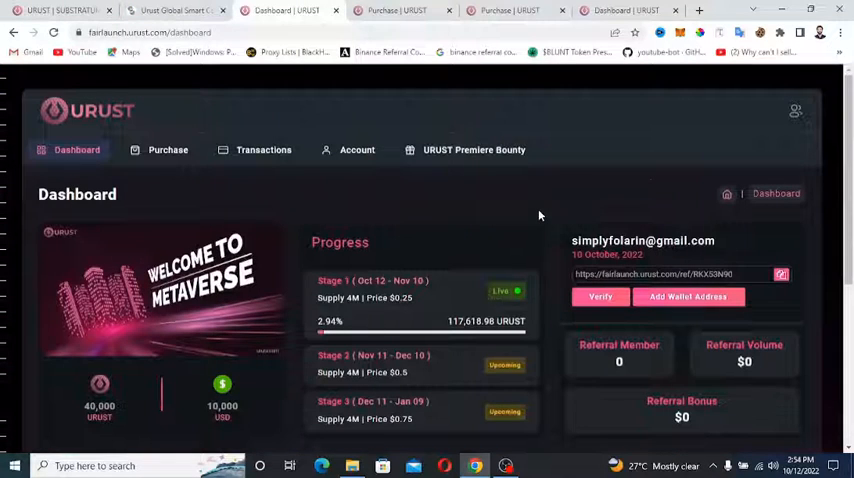
- Scroll the dashboard and go to the Purchase page listing BNB, USDT, TRX and XRP rates
{"action": "scroll", "scroll_direction": "down", "scroll_amount": 3}
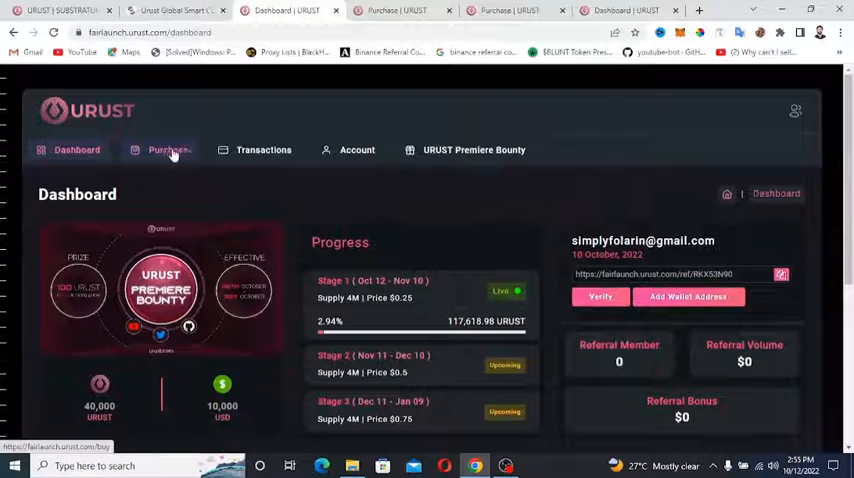
{"action": "left_click", "coordinate": [167, 150]}
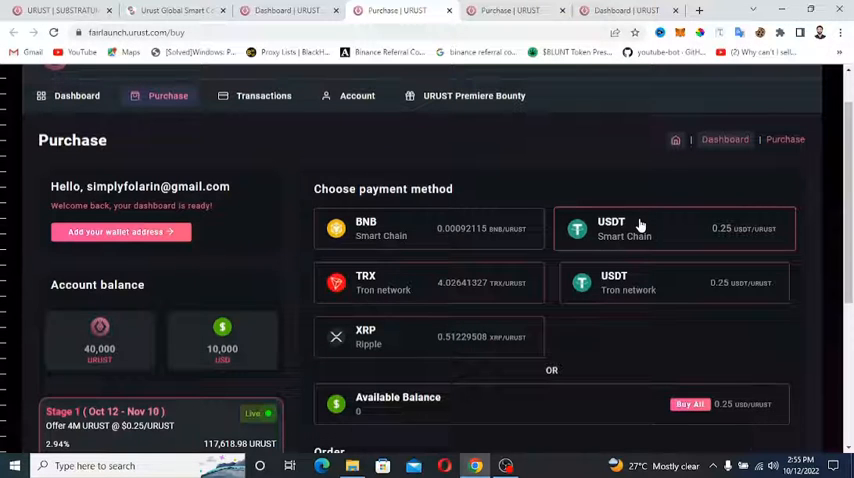
- Order 40,000 URUST with USDT on Smart Chain (10,000 USDT) and submit payment
{"action": "scroll", "scroll_direction": "down", "scroll_amount": 3}
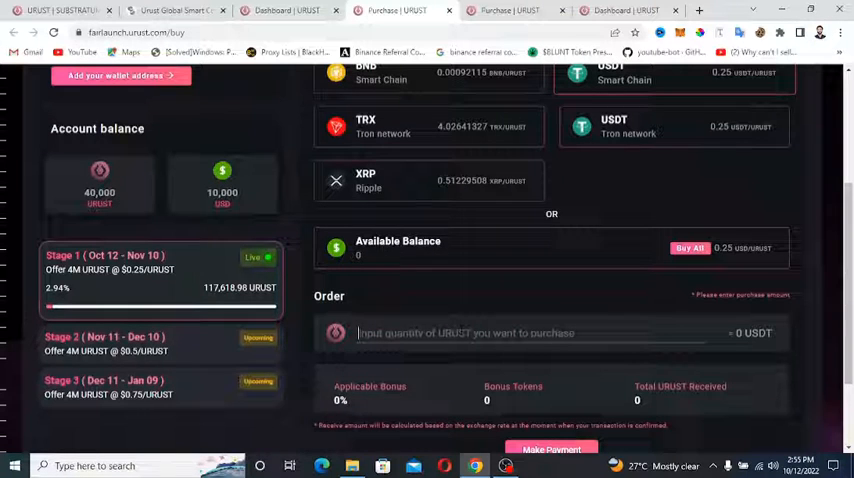
{"action": "type", "text": "40000"}
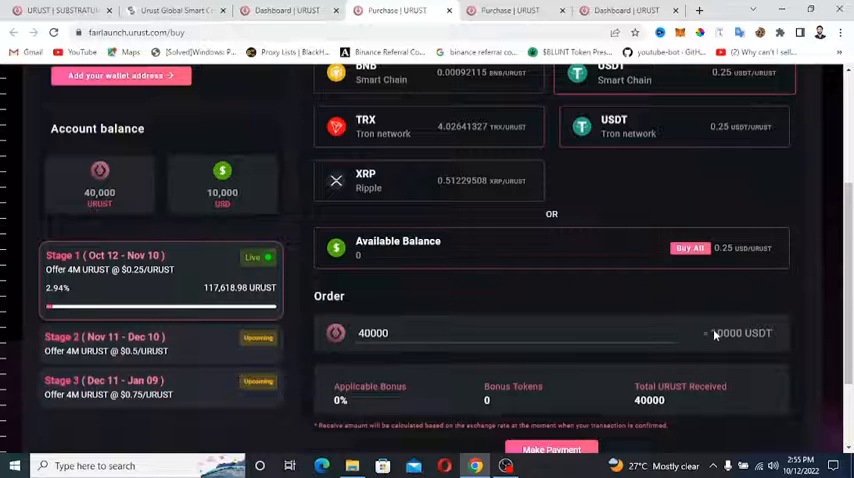
{"action": "left_click", "coordinate": [373, 333]}
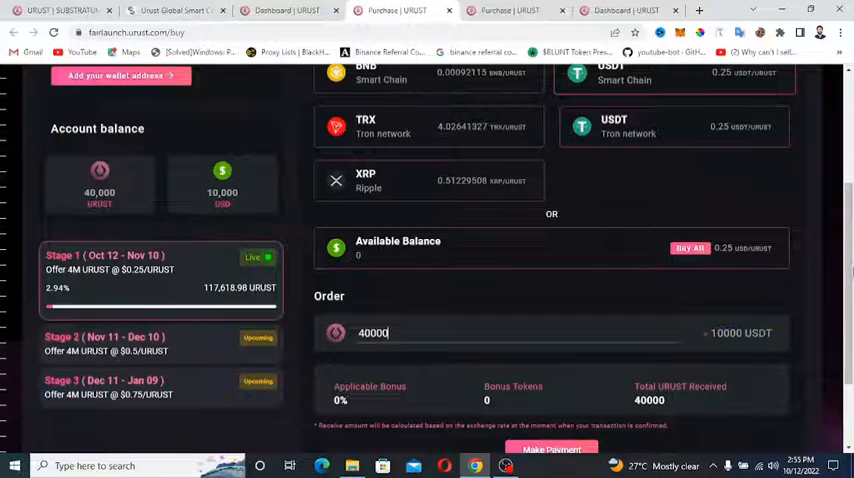
{"action": "scroll", "scroll_direction": "down", "scroll_amount": 3}
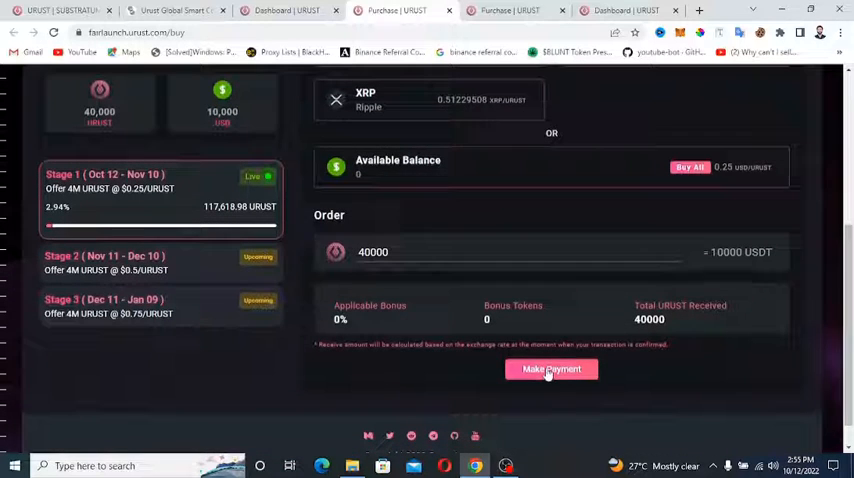
{"action": "left_click", "coordinate": [551, 369]}
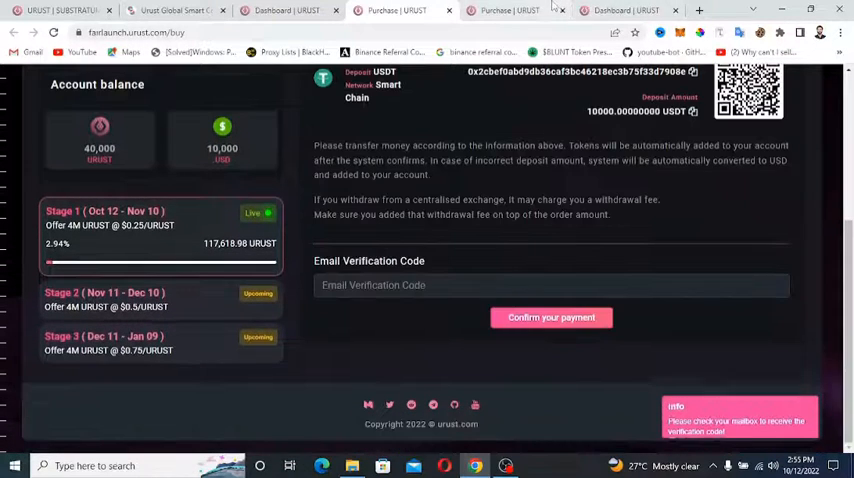
- Copy the USDT Smart Chain deposit address from Purchase Detail
{"action": "scroll", "scroll_direction": "up", "scroll_amount": 3}
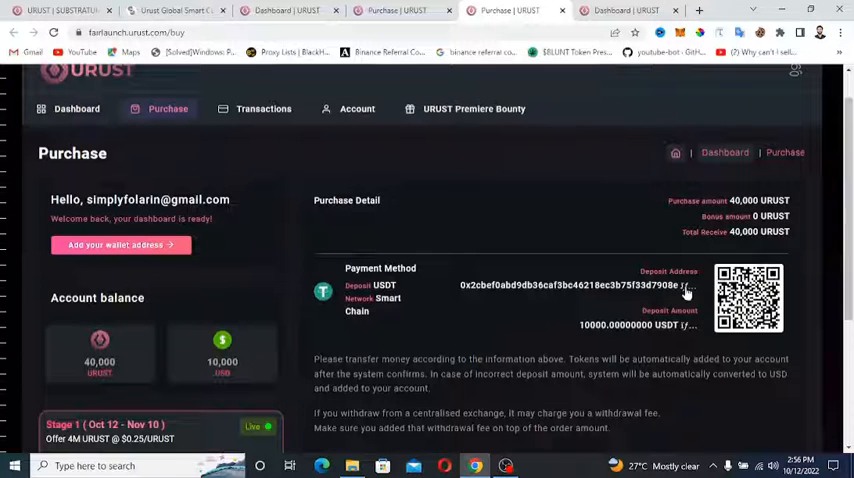
{"action": "left_click", "coordinate": [687, 292]}
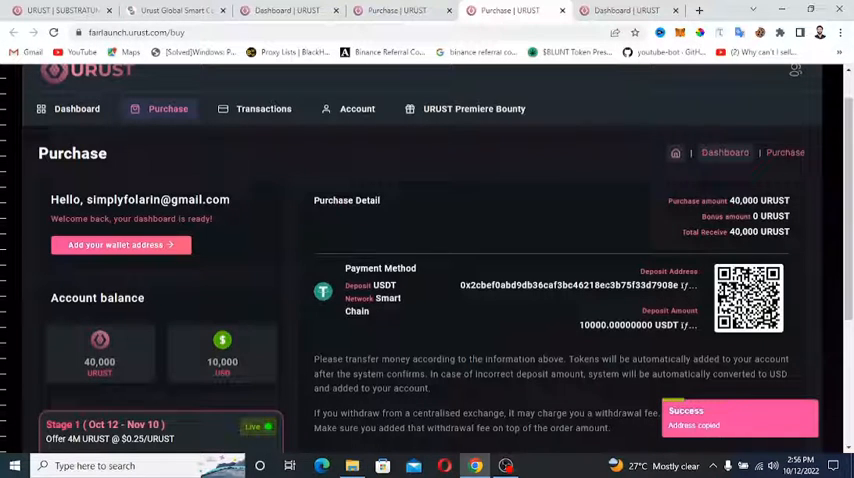
{"action": "scroll", "scroll_direction": "down", "scroll_amount": 3}
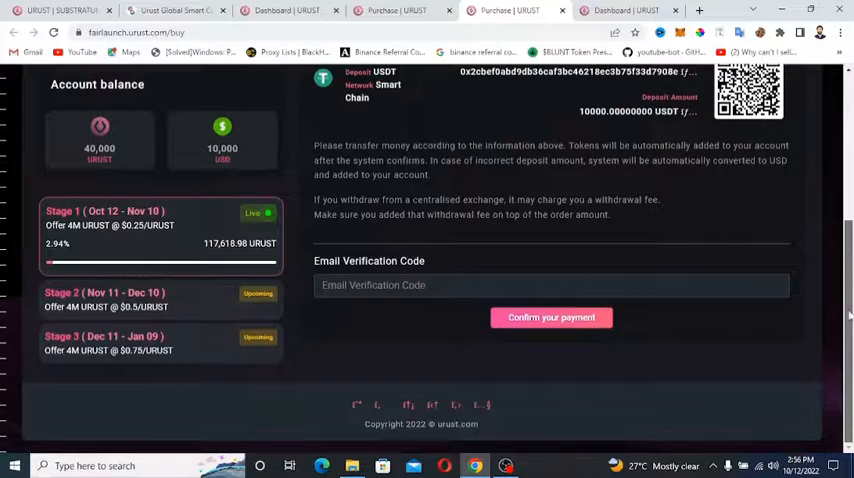
{"action": "scroll", "scroll_direction": "up", "scroll_amount": 3}
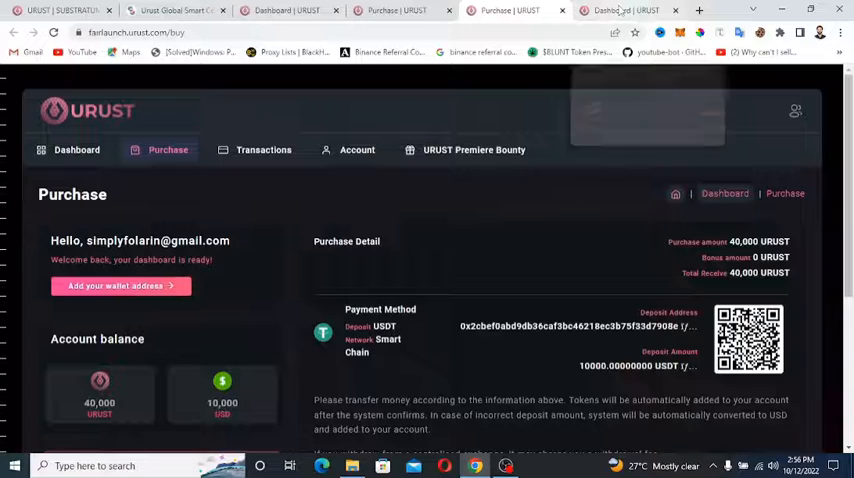
- Return to the dashboard showing 40,000 URUST and 10,000 USD balances with Stage 1 countdown
{"action": "left_click", "coordinate": [76, 149]}
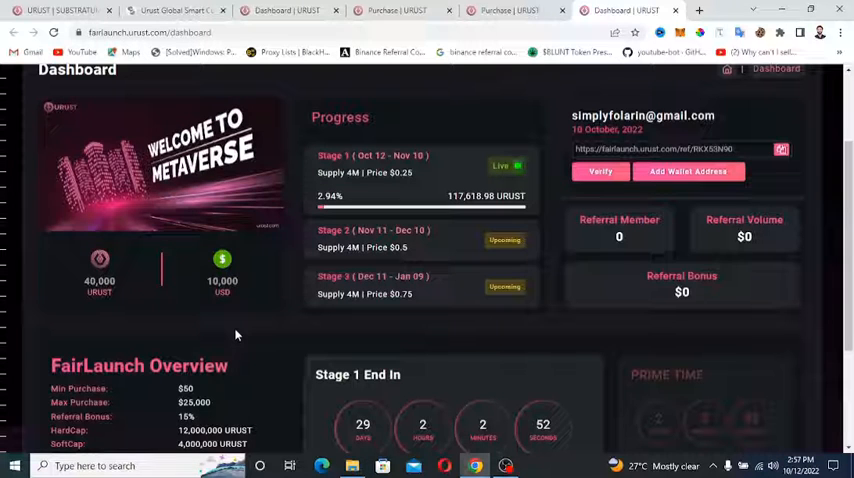
{"action": "mouse_move", "coordinate": [587, 436]}
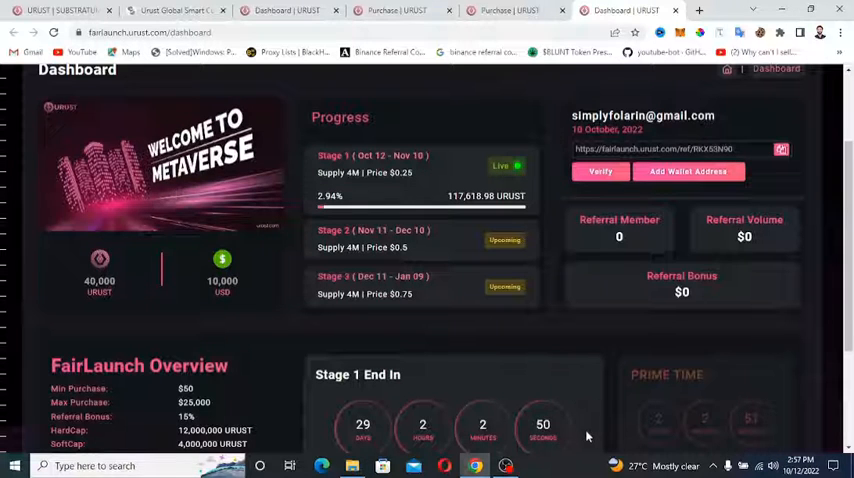